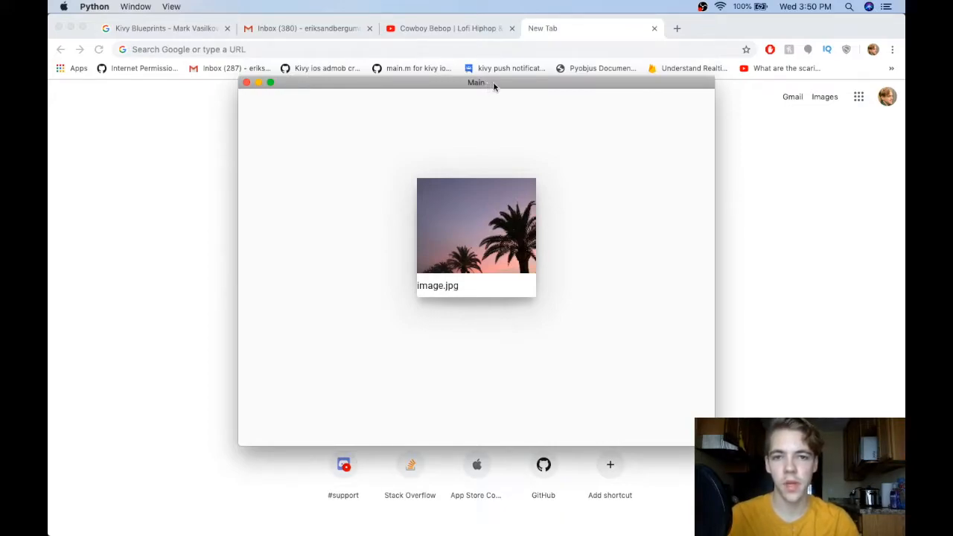
mouse_move(490, 95)
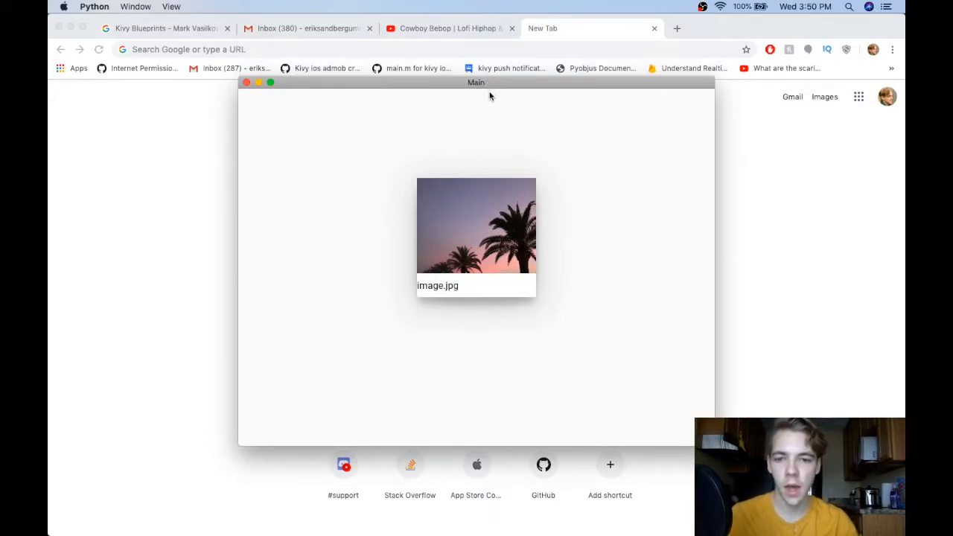
mouse_move(493, 107)
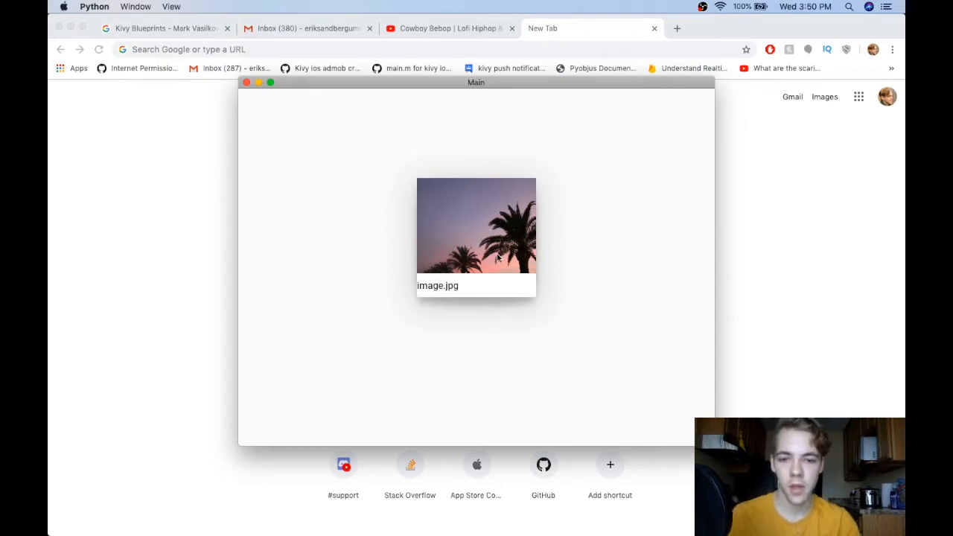
mouse_move(482, 242)
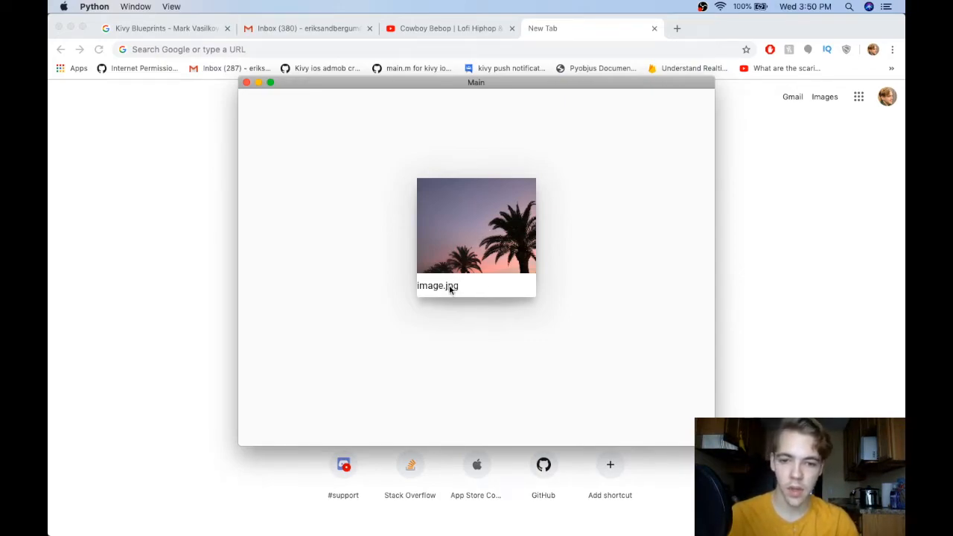
mouse_move(510, 270)
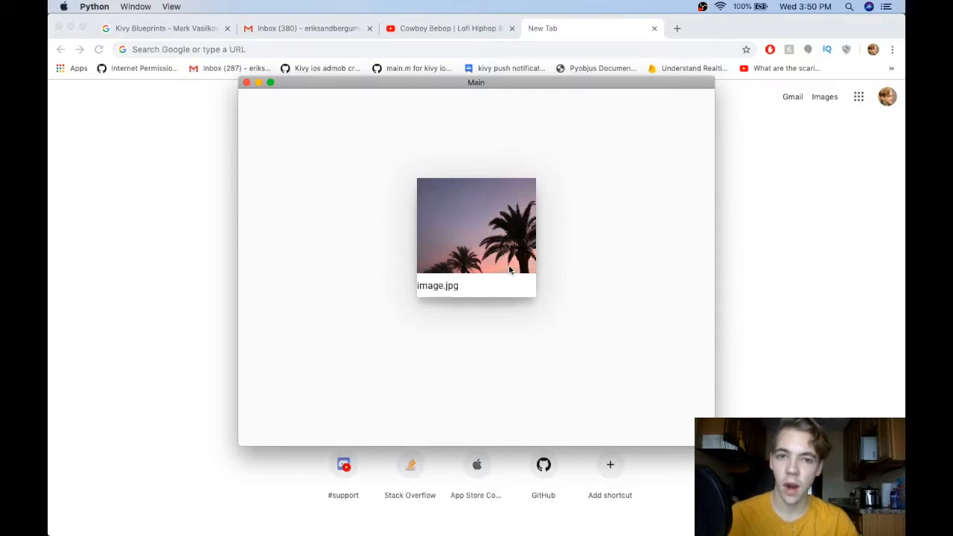
mouse_move(459, 317)
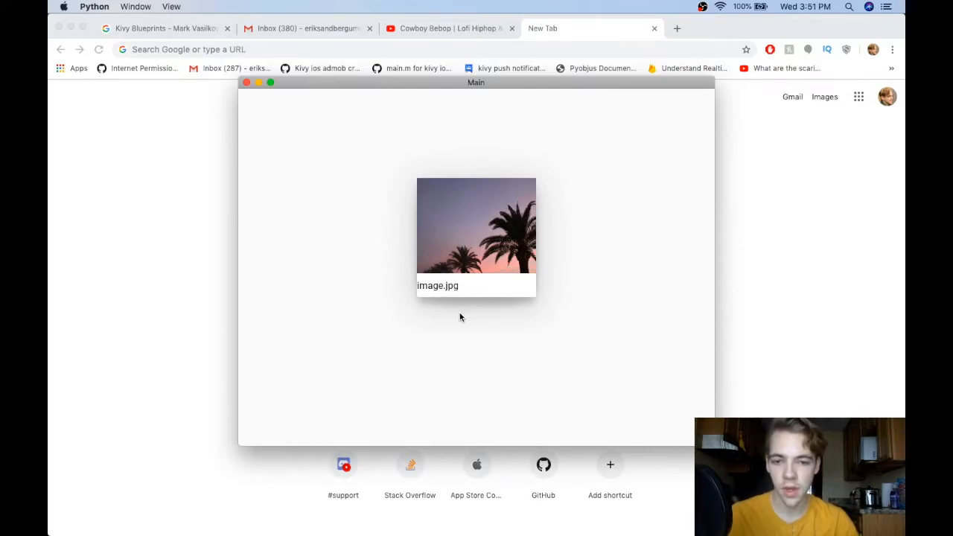
mouse_move(530, 307)
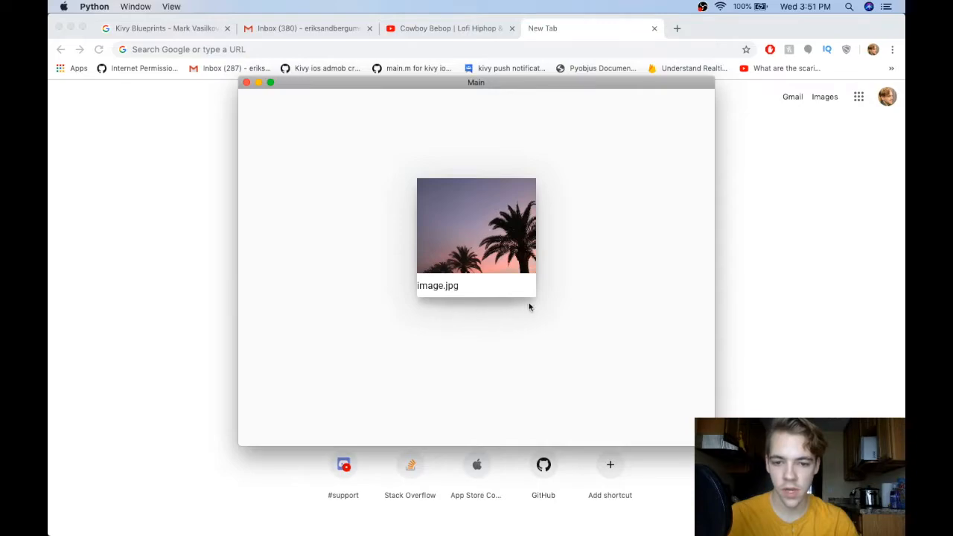
mouse_move(491, 308)
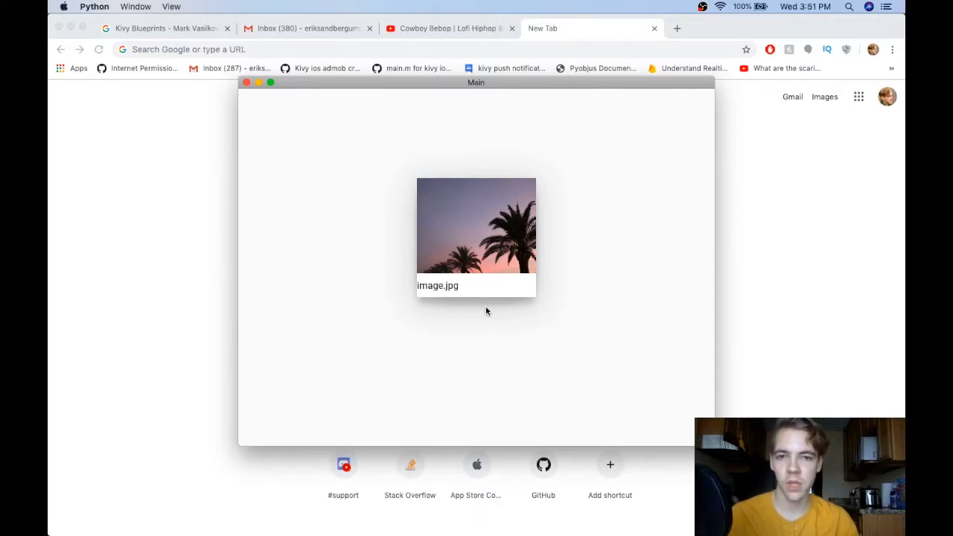
mouse_move(488, 310)
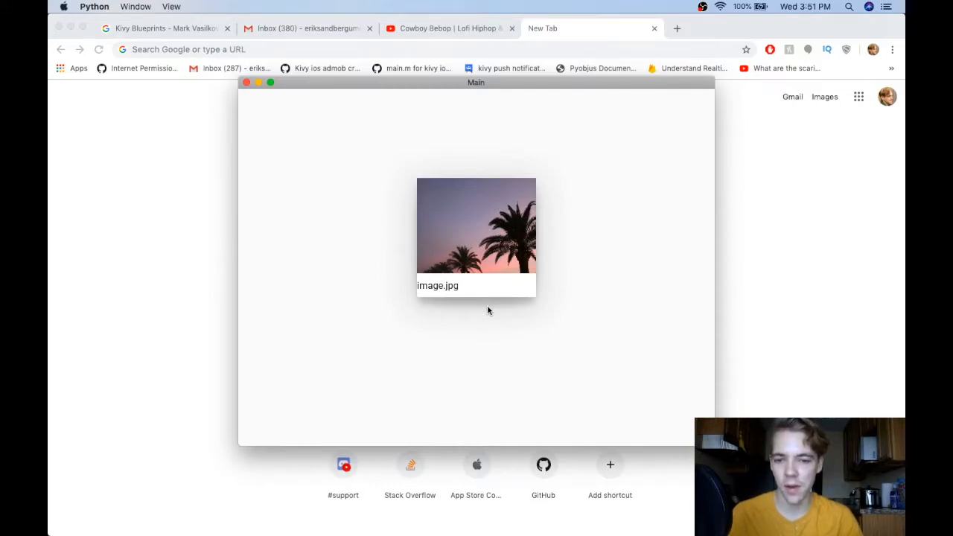
mouse_move(476, 283)
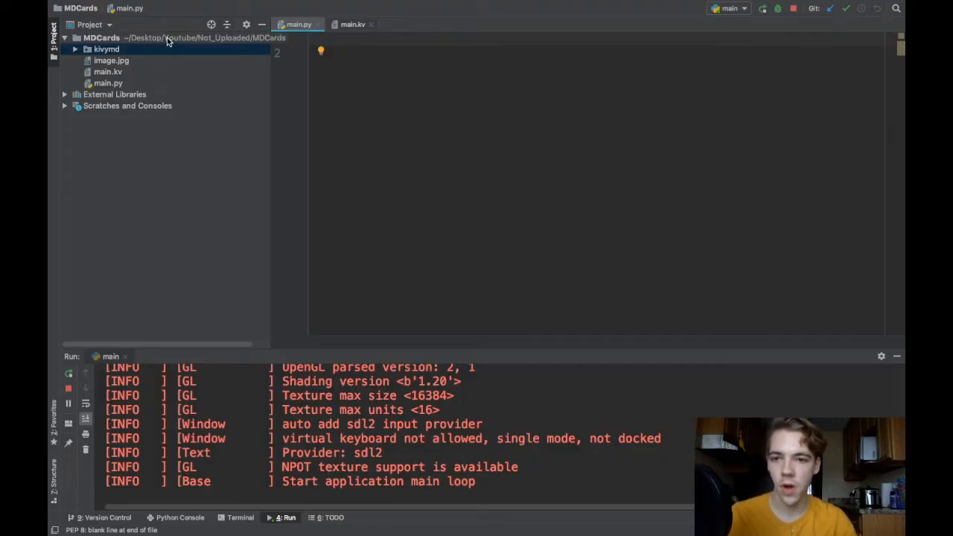
In main.py, import MDApp, define class MainApp(MDApp) with pass, and call MainApp().run()
click(106, 49)
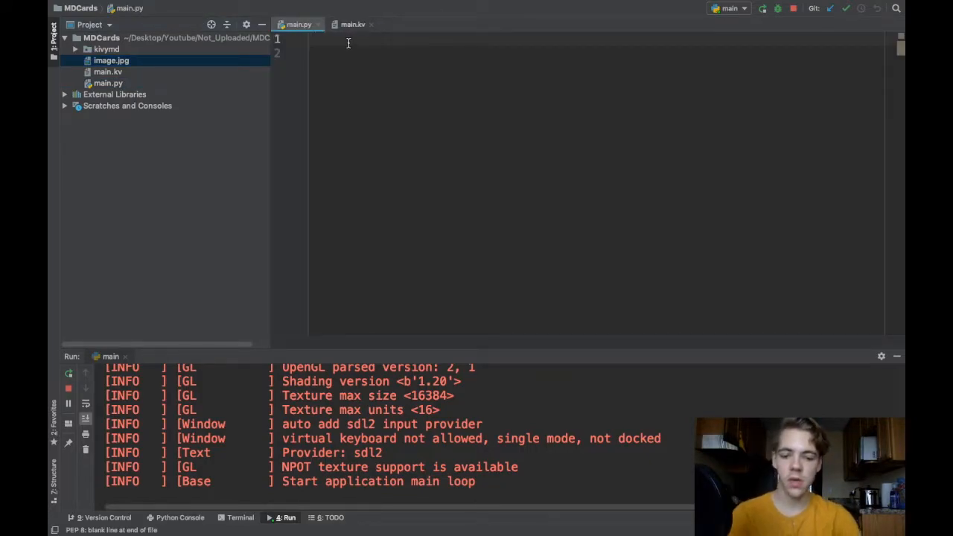
text(from kivymd.app import MDApp)
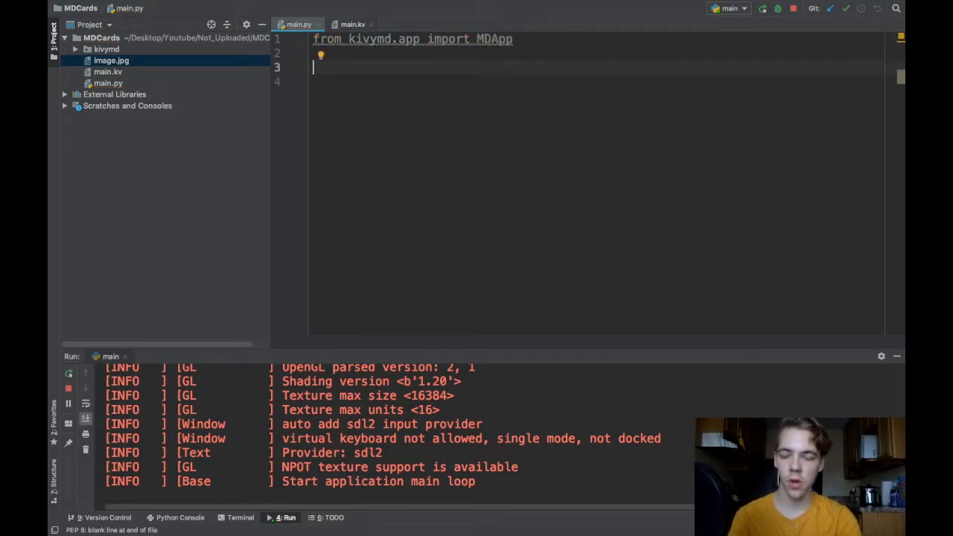
text(class M)
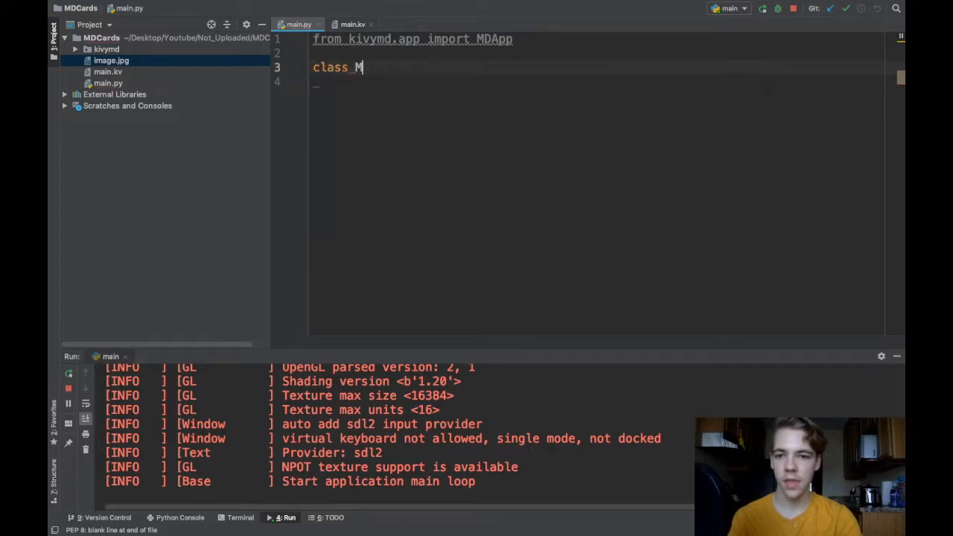
text(ainApp(MDApp):)
click(596, 82)
text(pass)
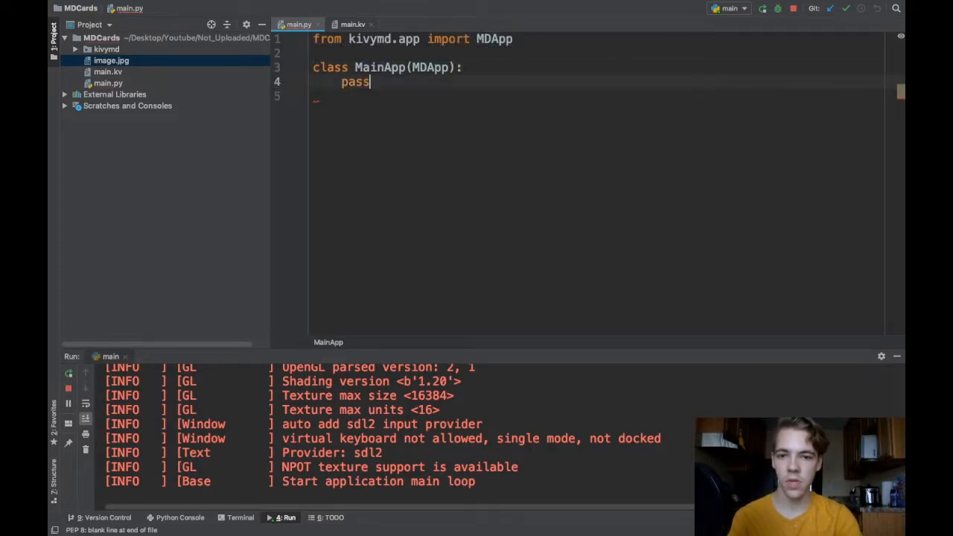
key(enter)
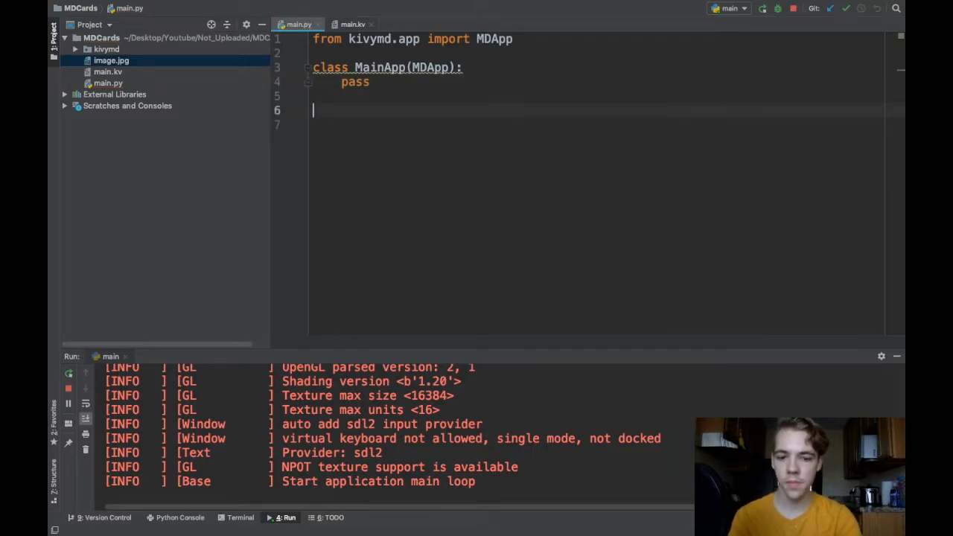
text(MainApp)
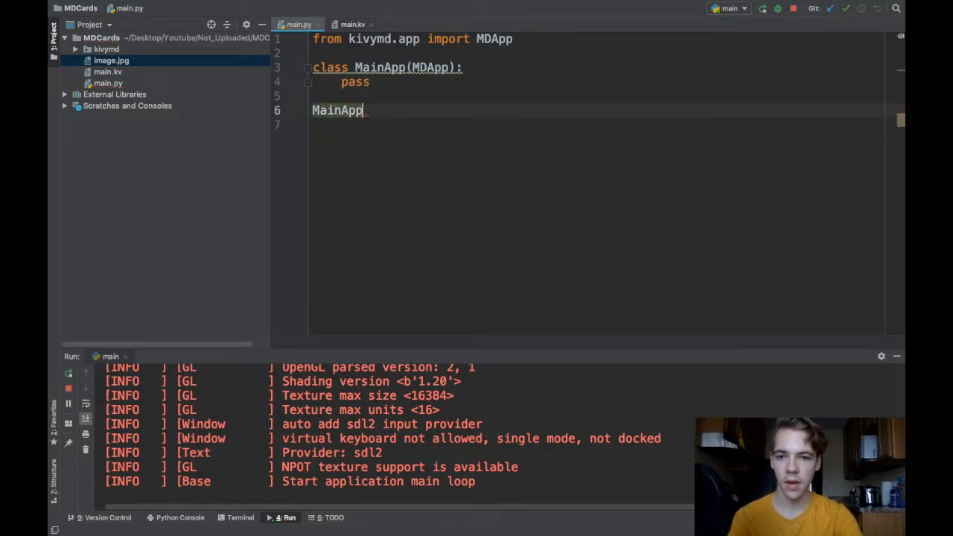
text(().run())
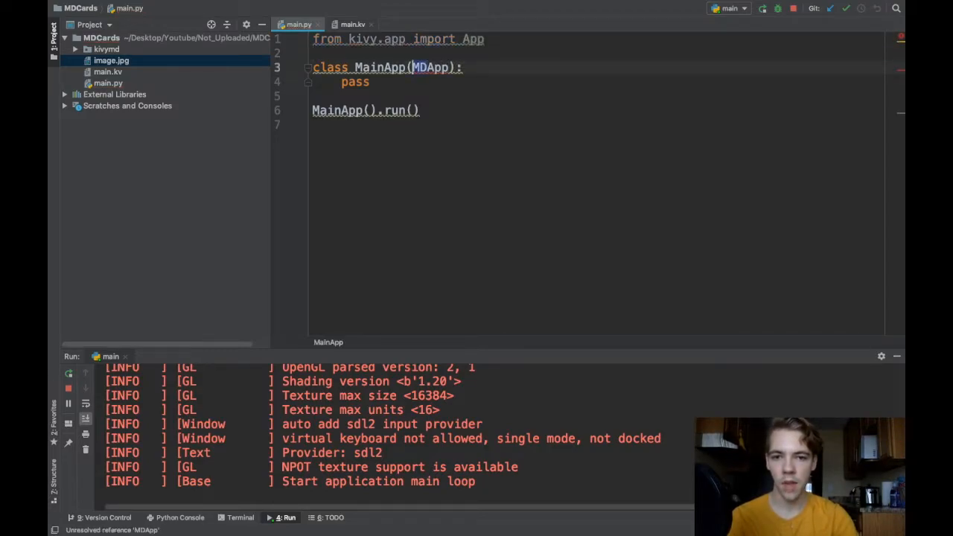
text(theme)
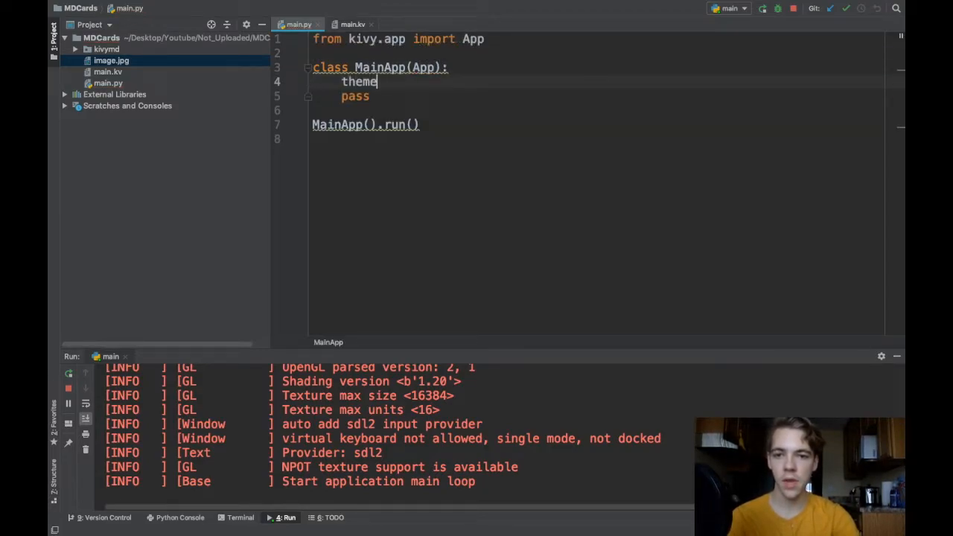
text(_cls =)
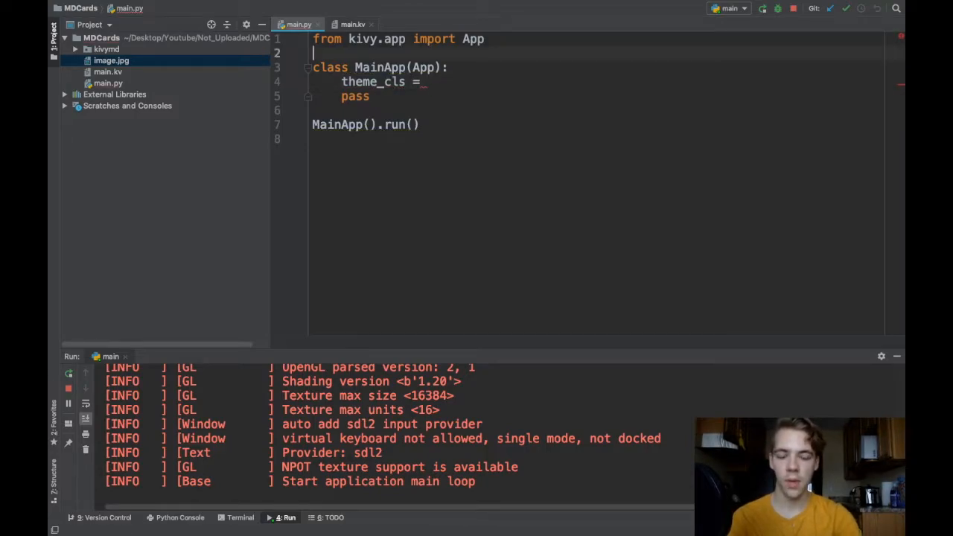
text(from kivymd)
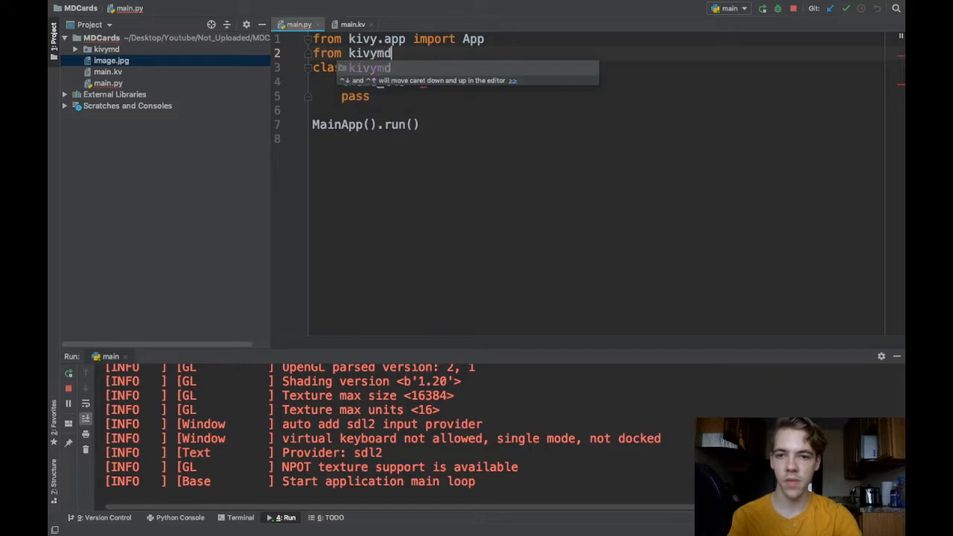
text(.theming import ThemeManager()
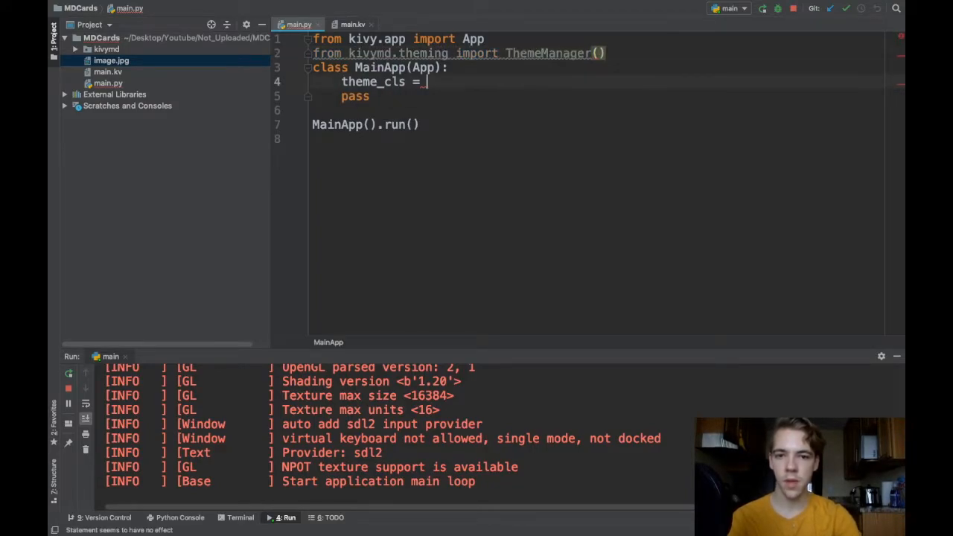
text(ThemeManager())
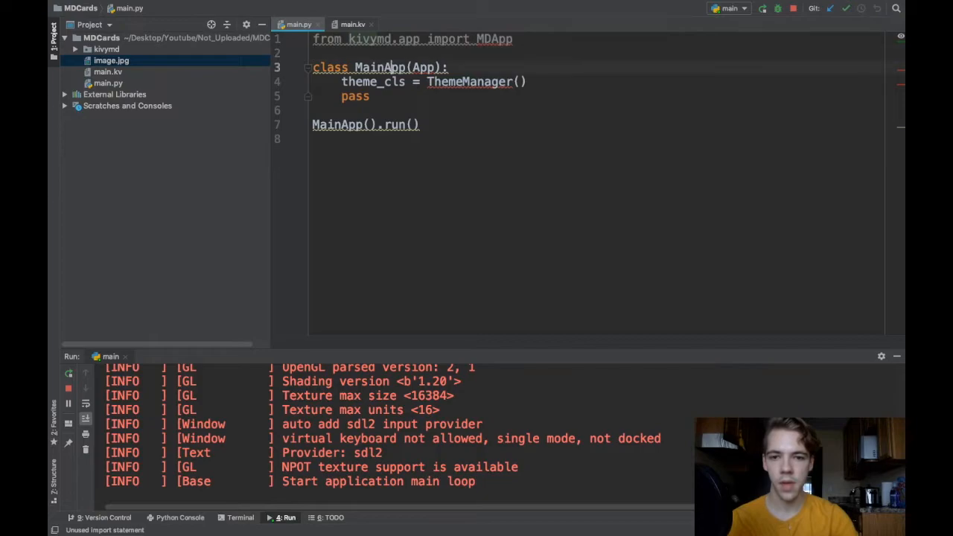
text(M)
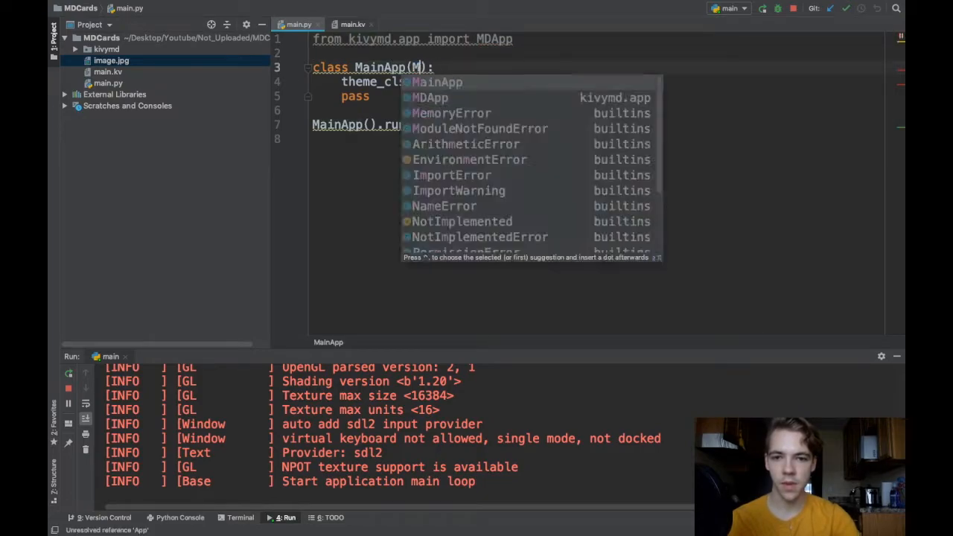
click(429, 97)
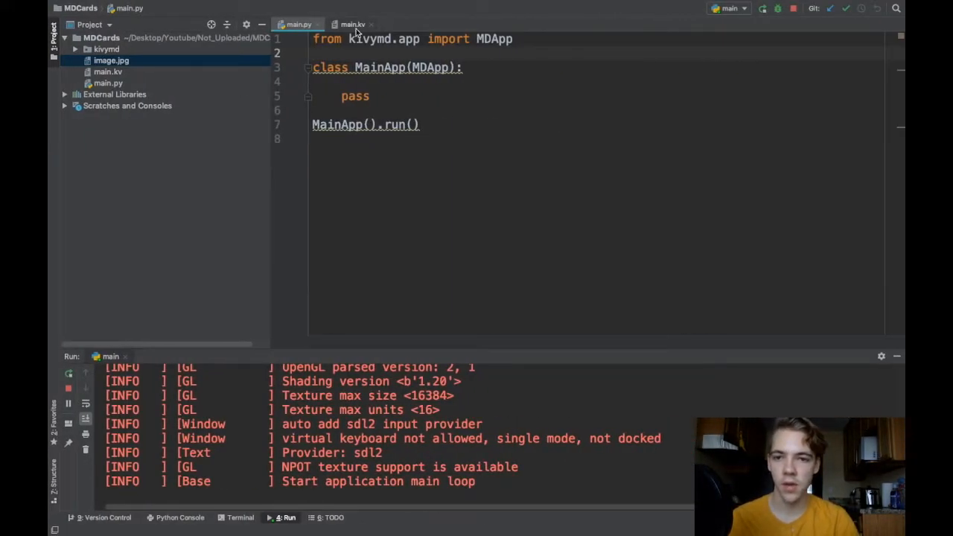
In main.kv, add a FloatLayout with an MDCard using size_hint None, None and pos 250, 250
click(353, 24)
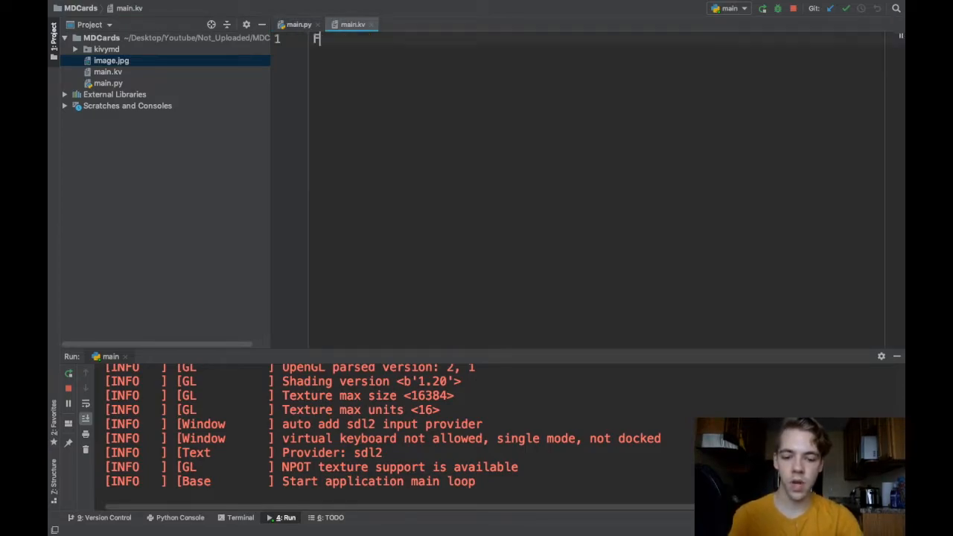
text(FloatLayout:)
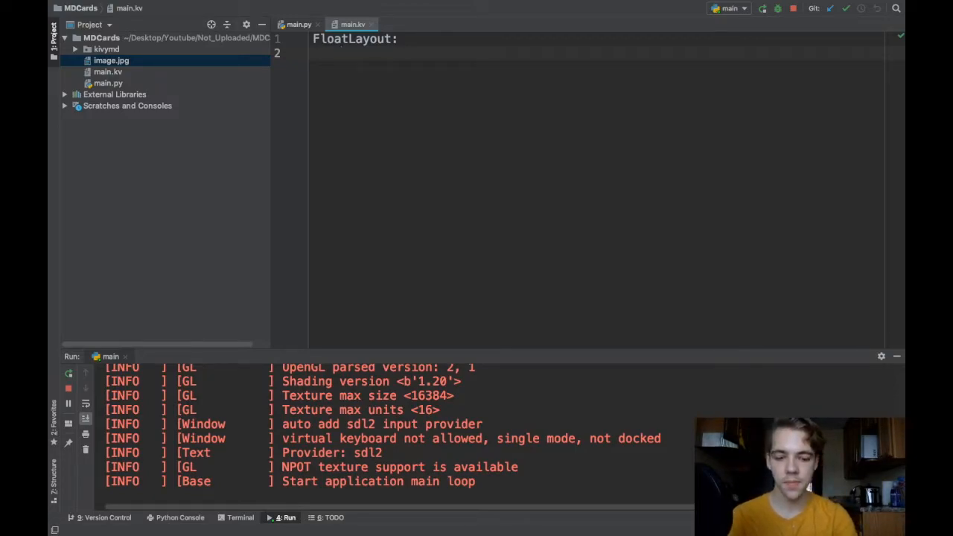
text(MDCard:)
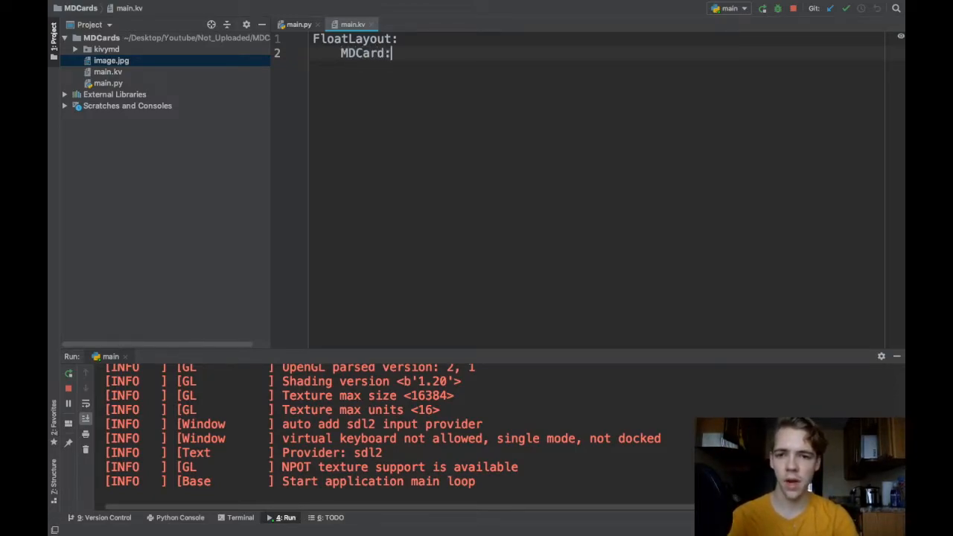
text(size)
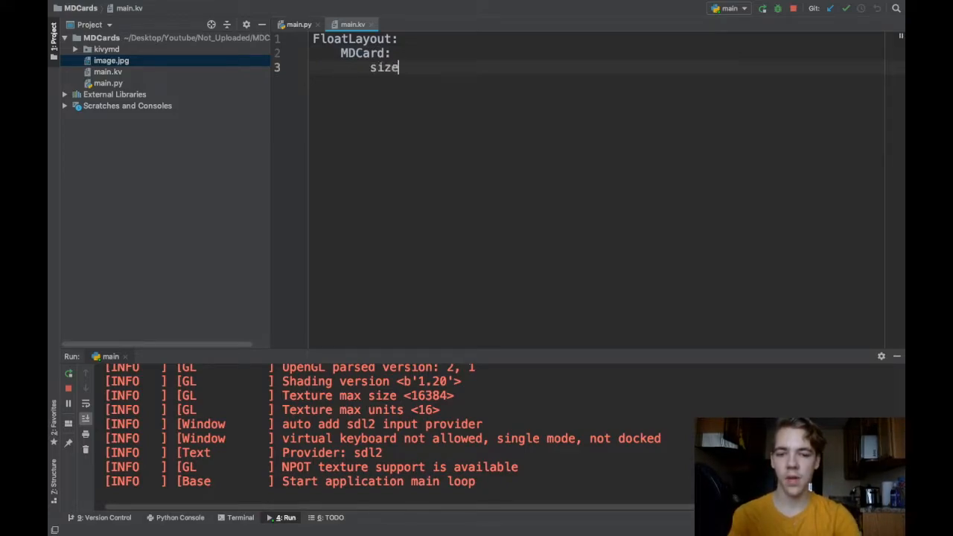
text(_hint: None, None)
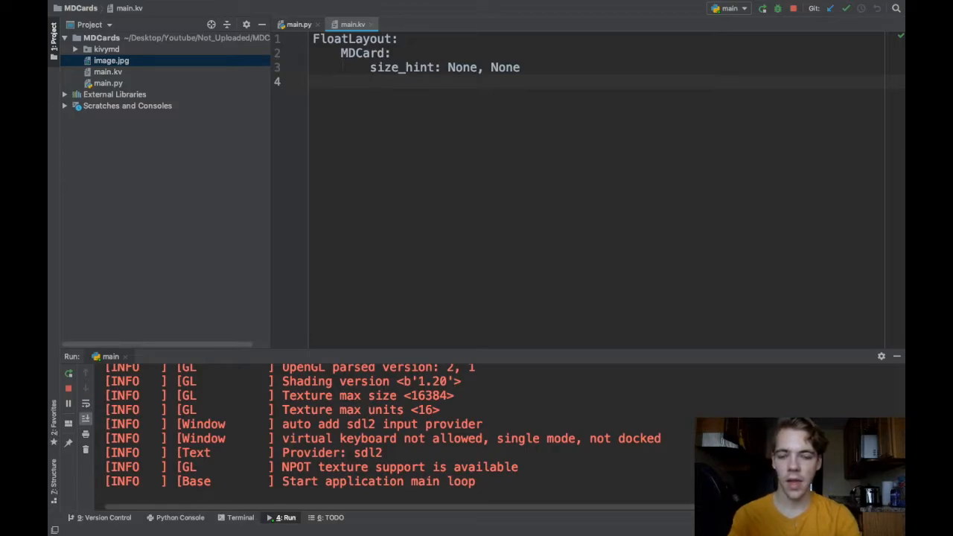
text(pos:)
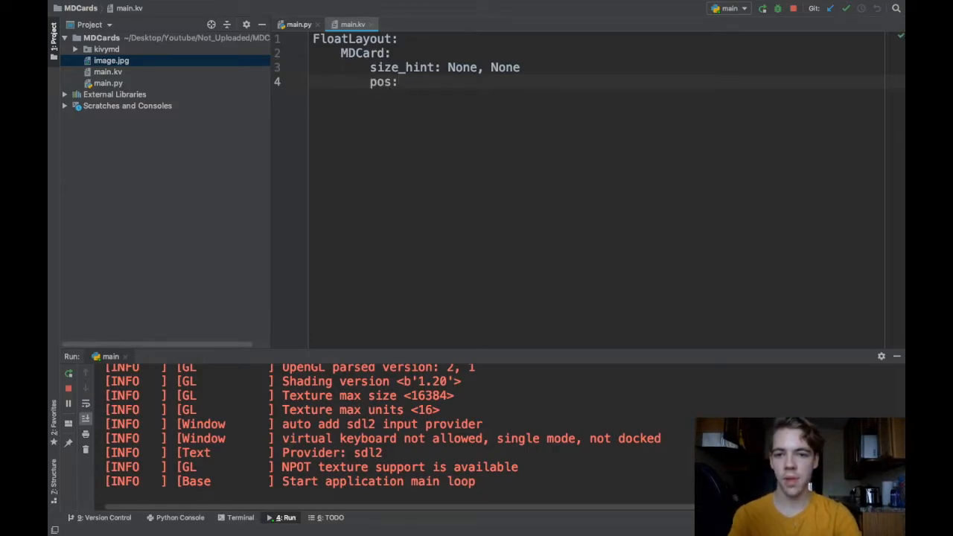
text(250, 2)
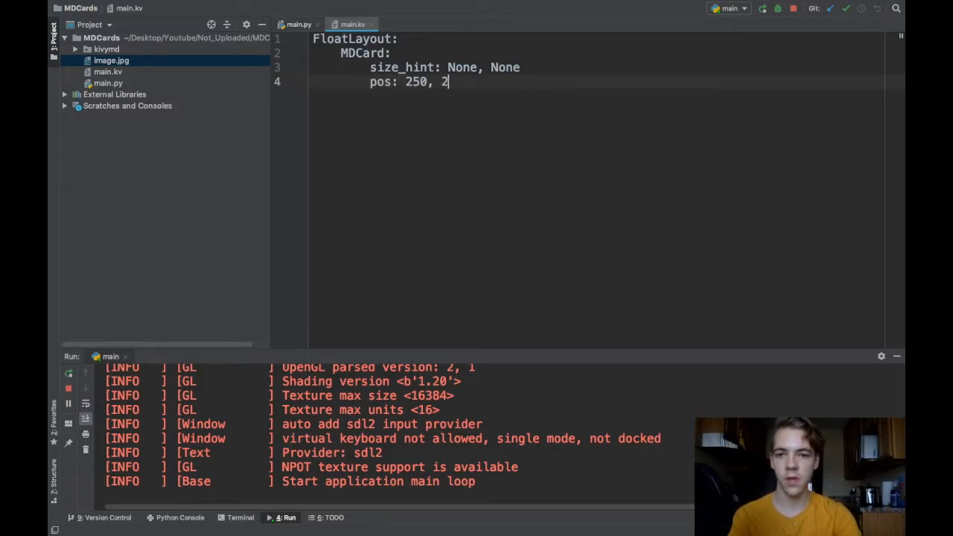
text(50)
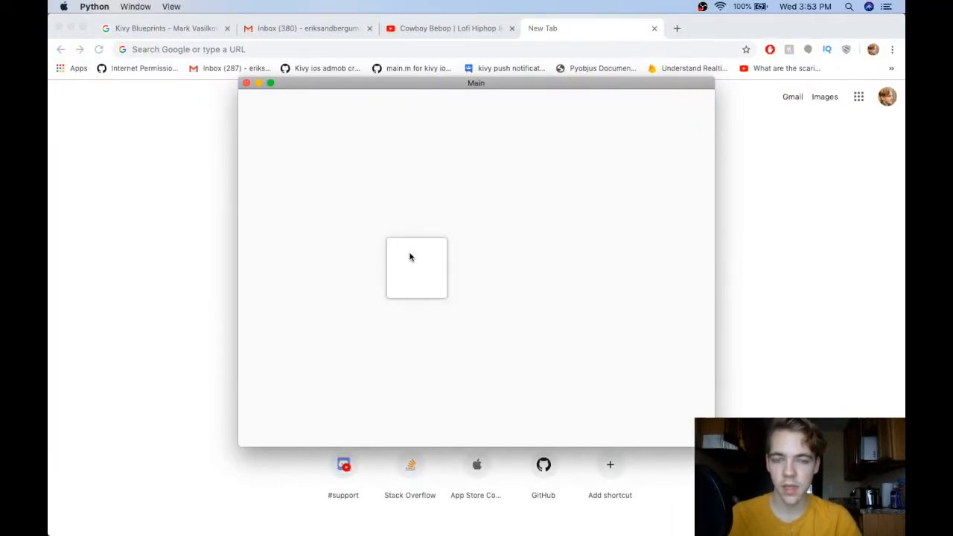
mouse_move(421, 283)
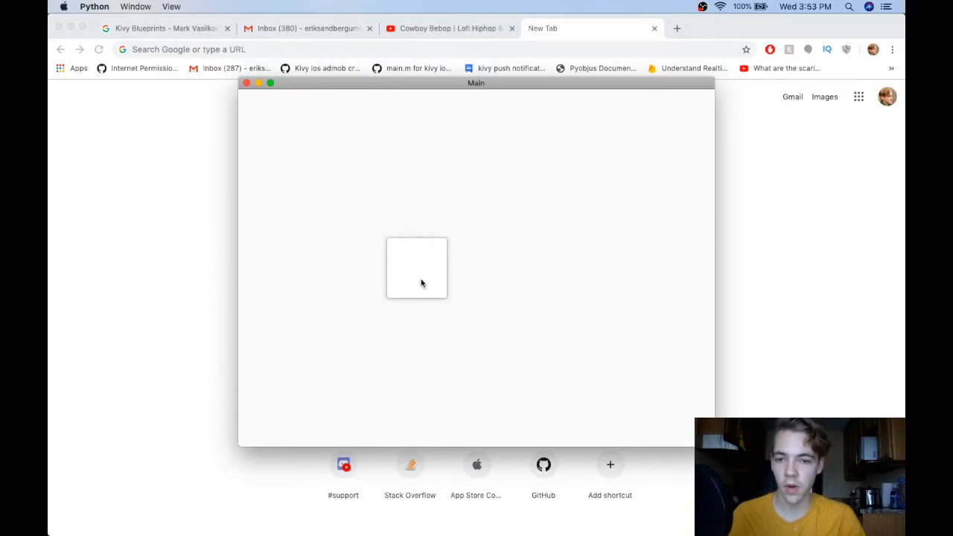
mouse_move(386, 258)
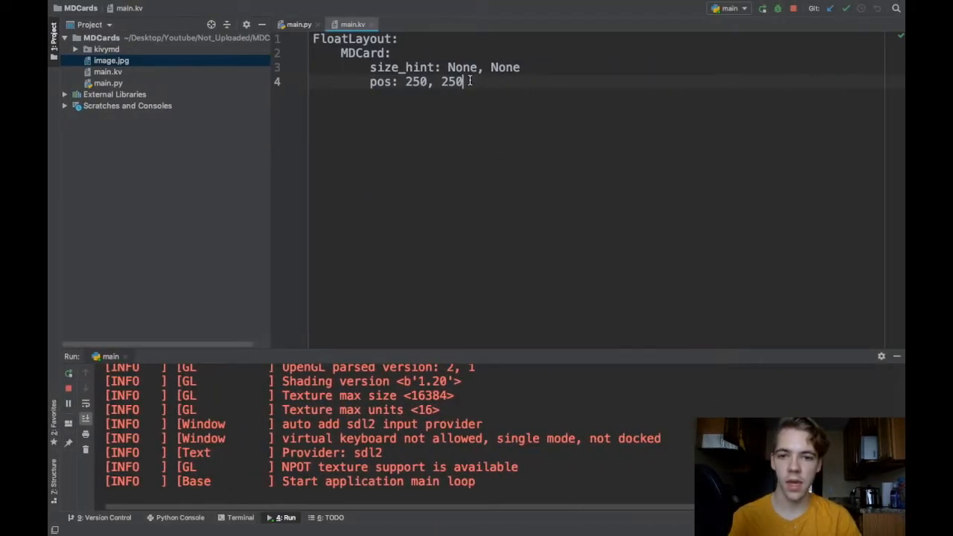
Give the MDCard an elevation, then add a second card at 450, 250 with elevation 12
text(elevation)
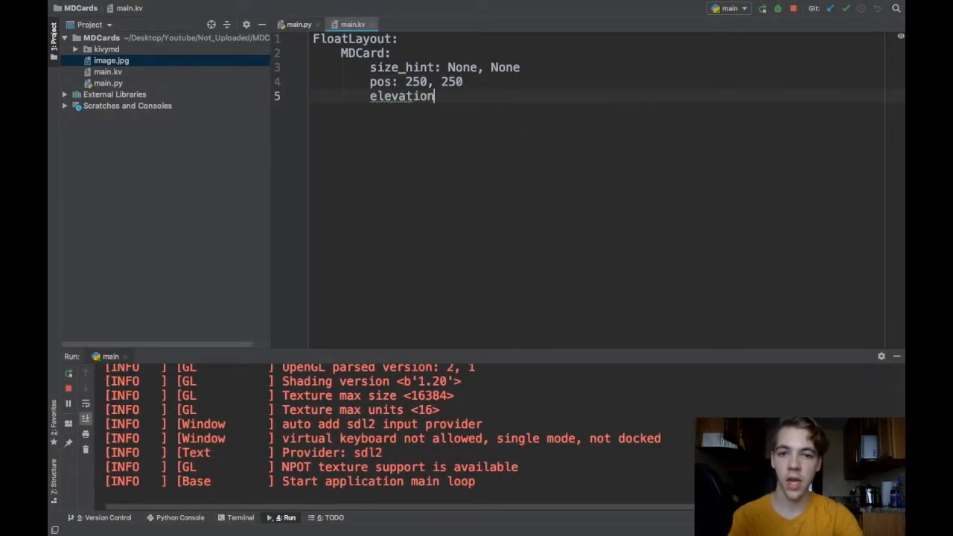
text(:)
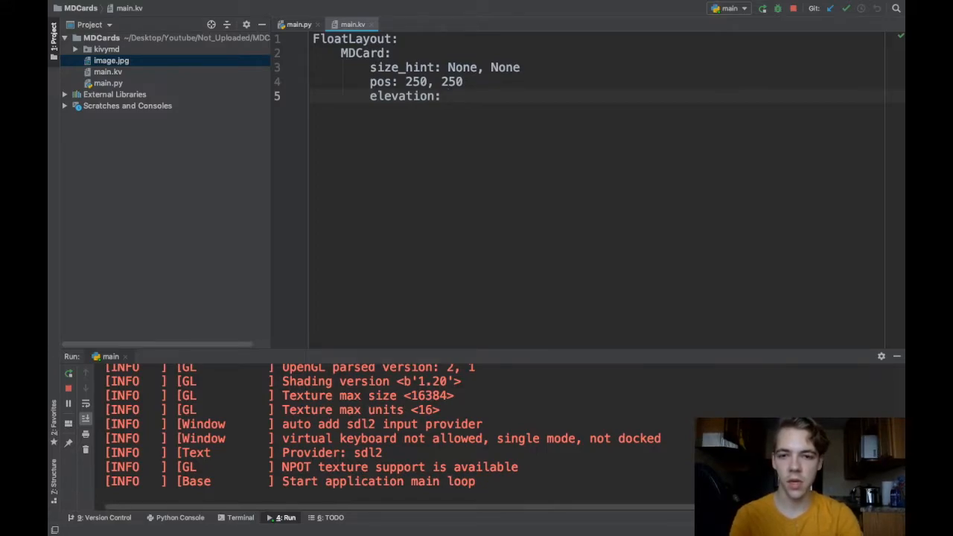
text(15)
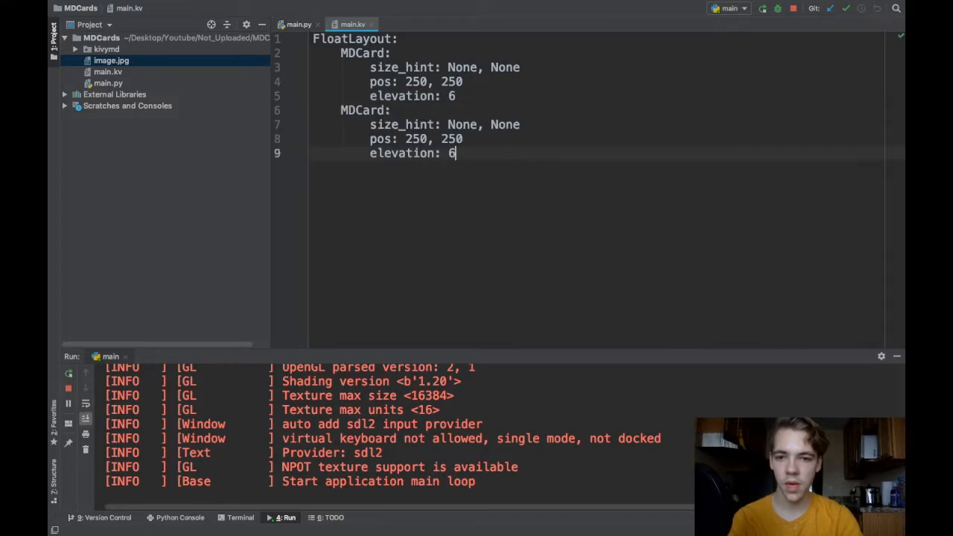
text(2)
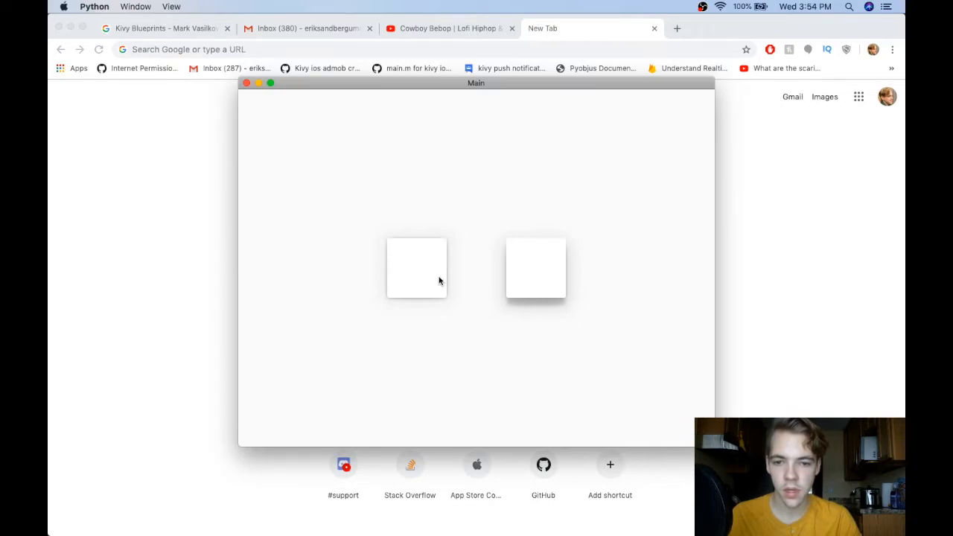
mouse_move(456, 258)
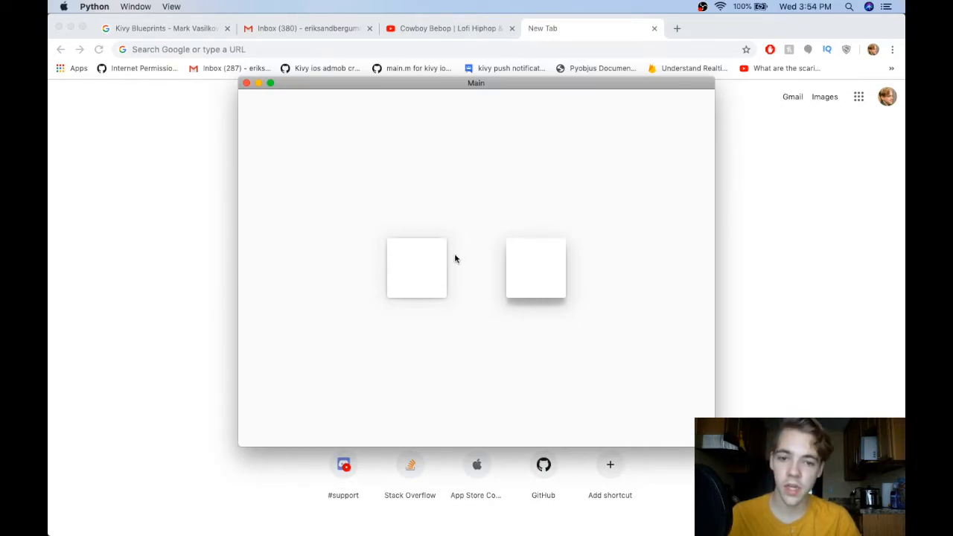
mouse_move(541, 309)
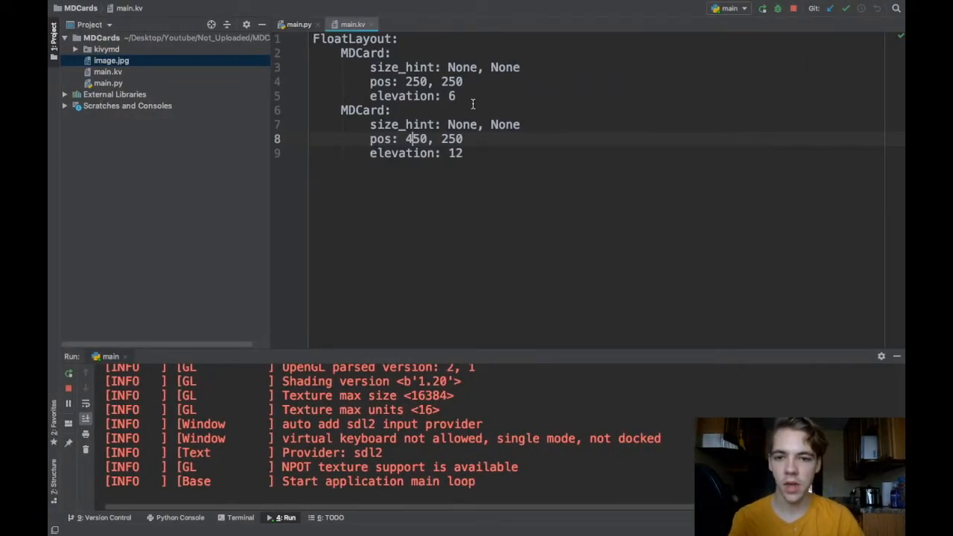
Inside the first MDCard, add an Image with source "image.jpg" and an MDLabel with text "image.jpg"
double_click(362, 53)
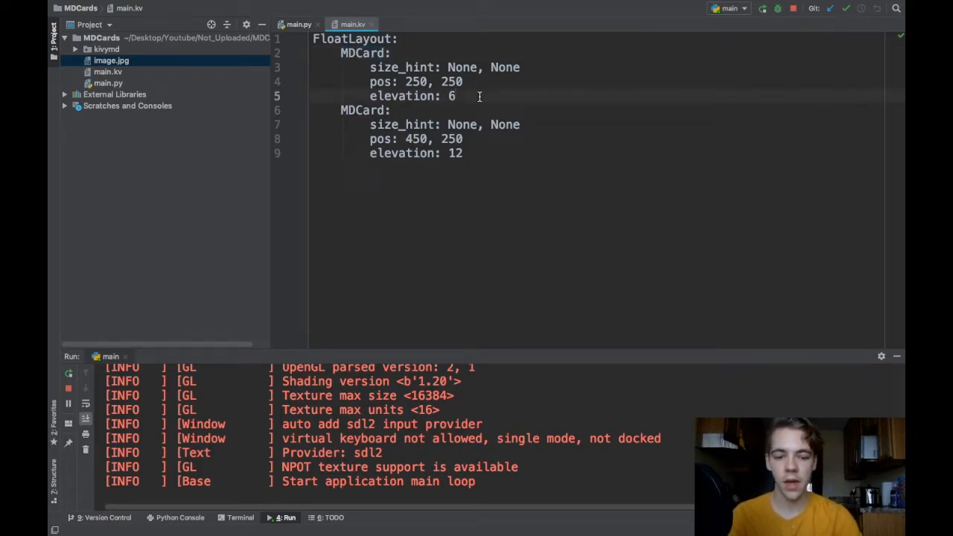
key(enter)
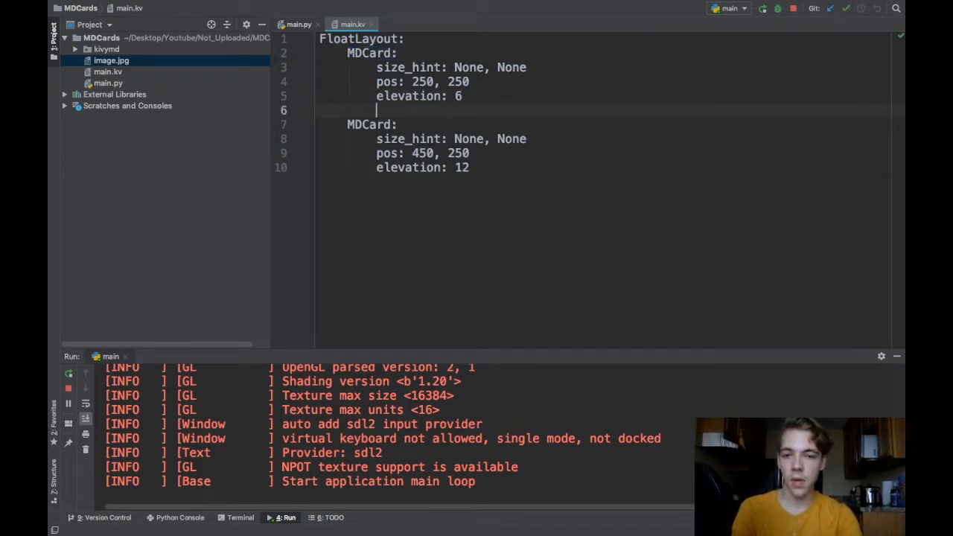
text(Image:)
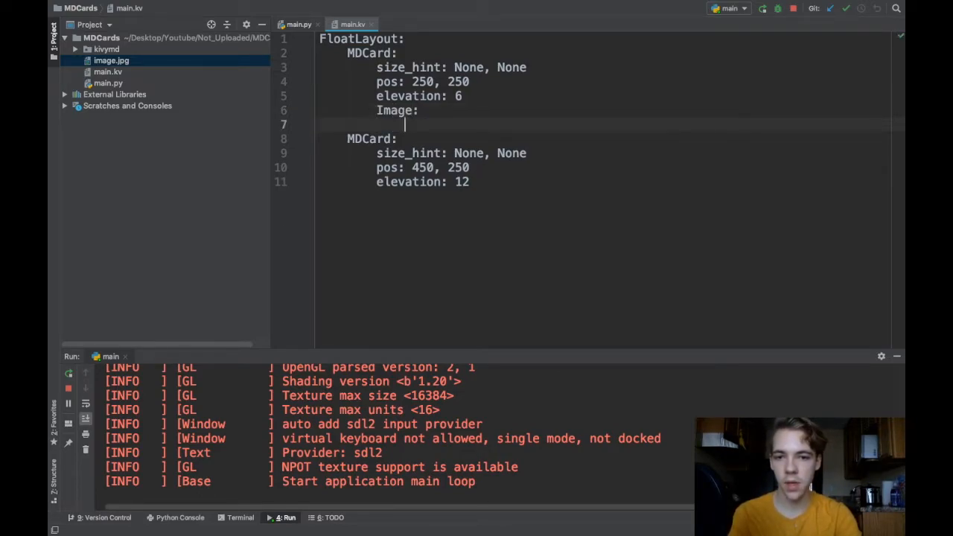
text(source: "image")
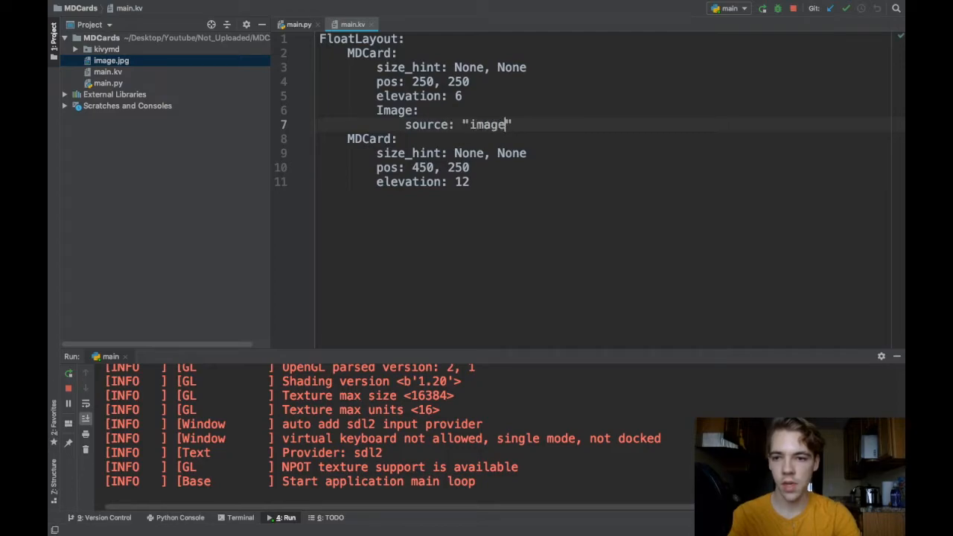
text(.jpg)
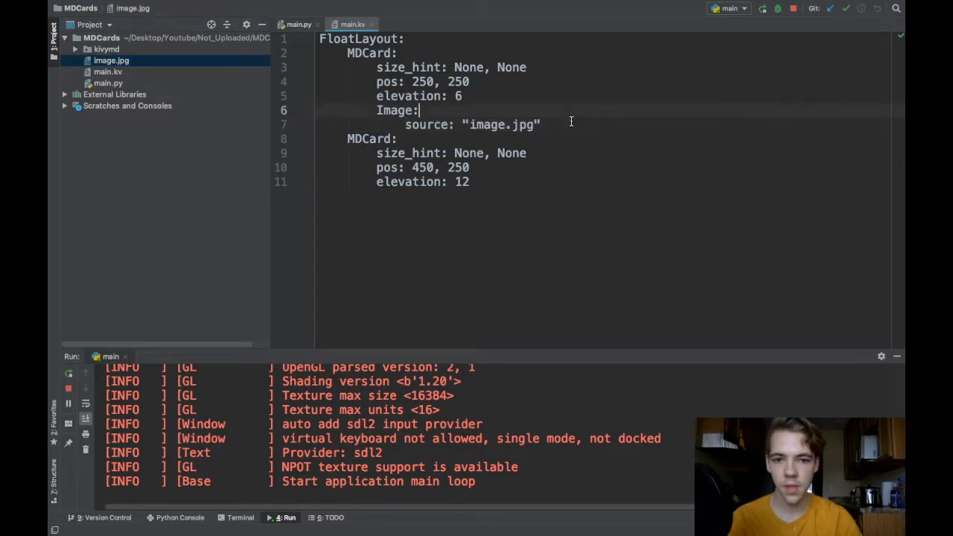
key(enter)
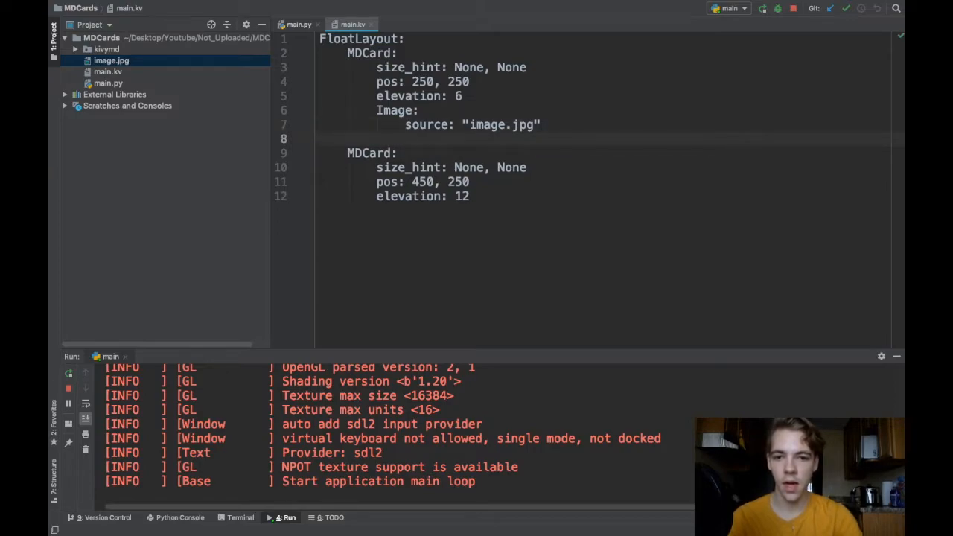
text(MDLabel:)
text(text:)
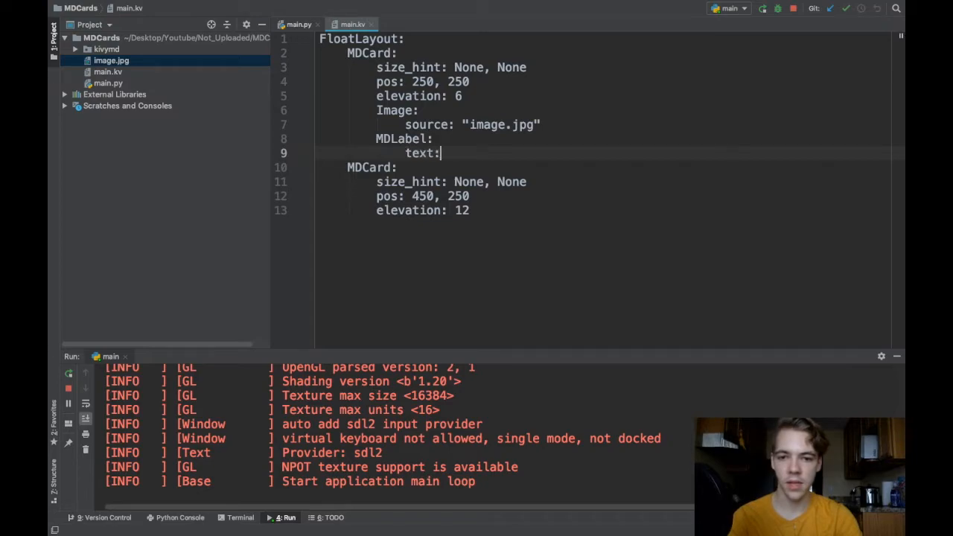
text("image.jpg")
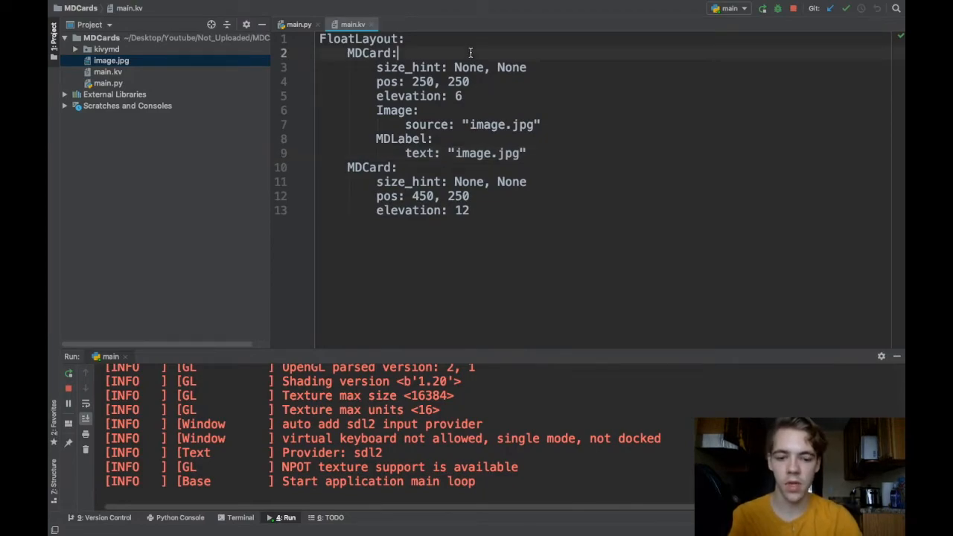
Set the first card to orientation 'vertical', with Image size_hint_y .8 and MDLabel size_hint_y .2
text(orientation:)
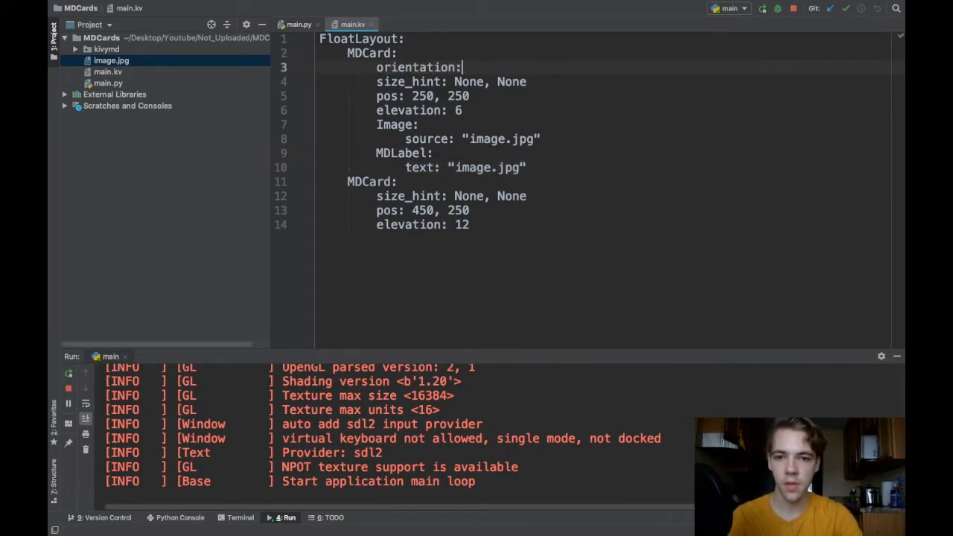
text('vertical')
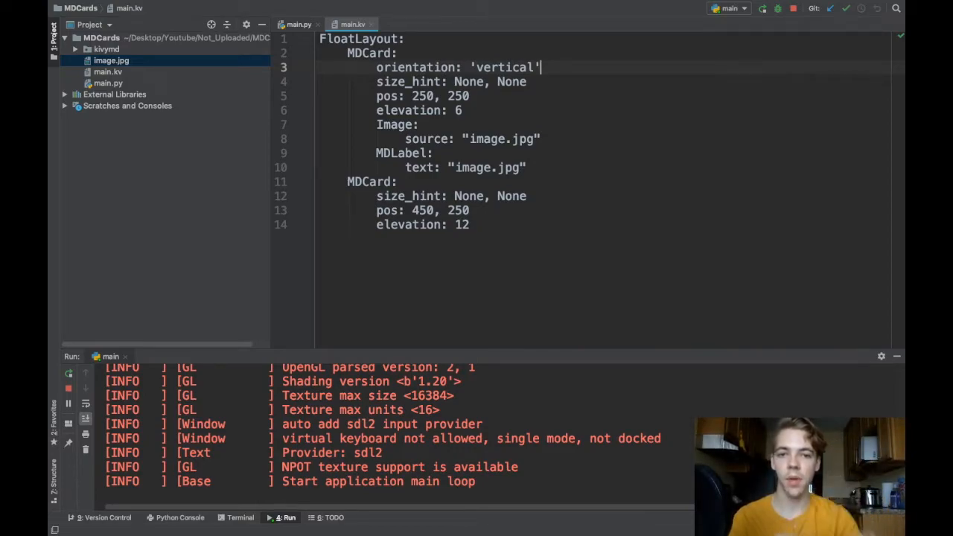
text(size_hint_y:)
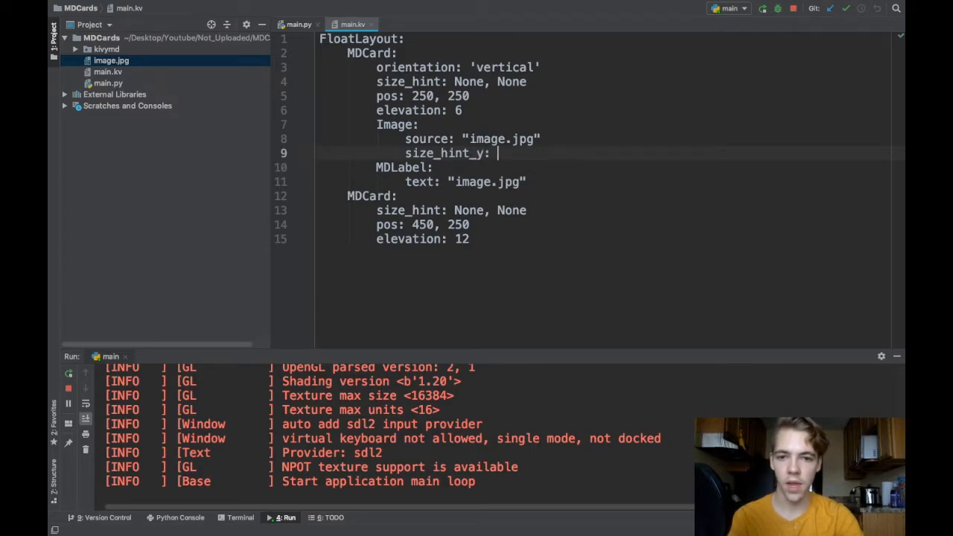
text(.8)
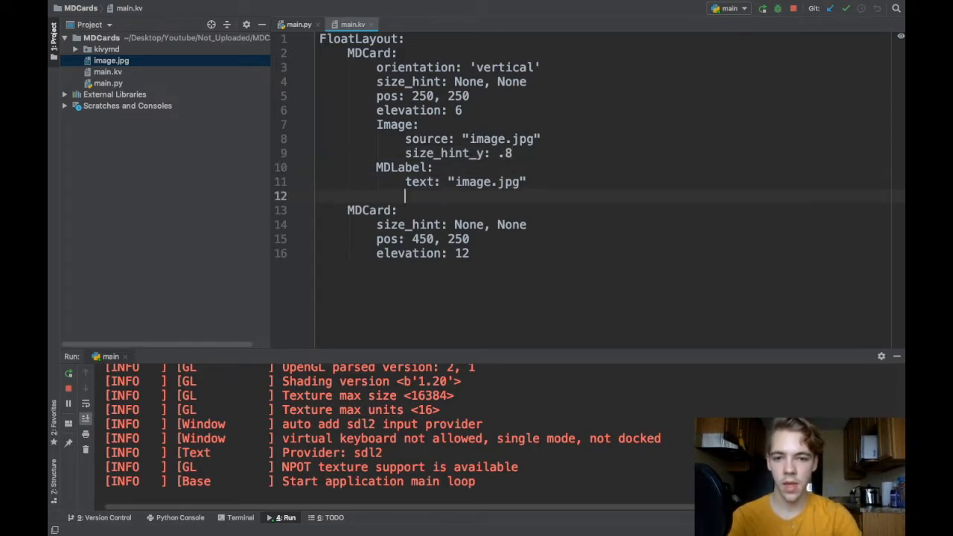
text(size_hint_y:)
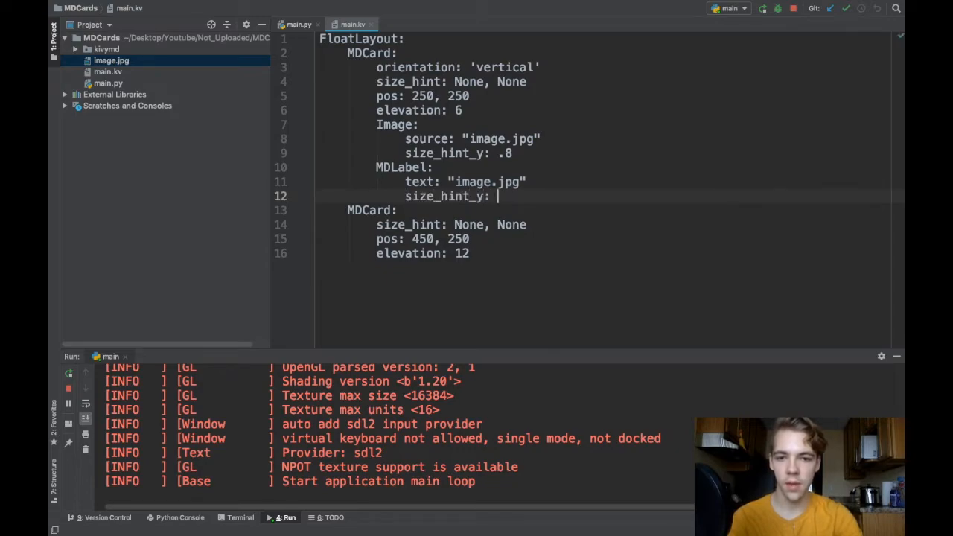
text(.2)
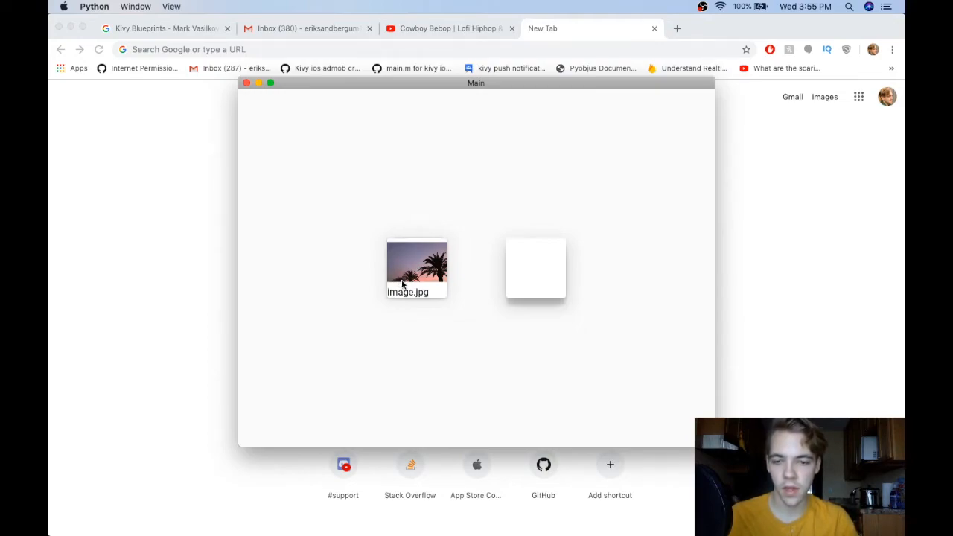
mouse_move(406, 298)
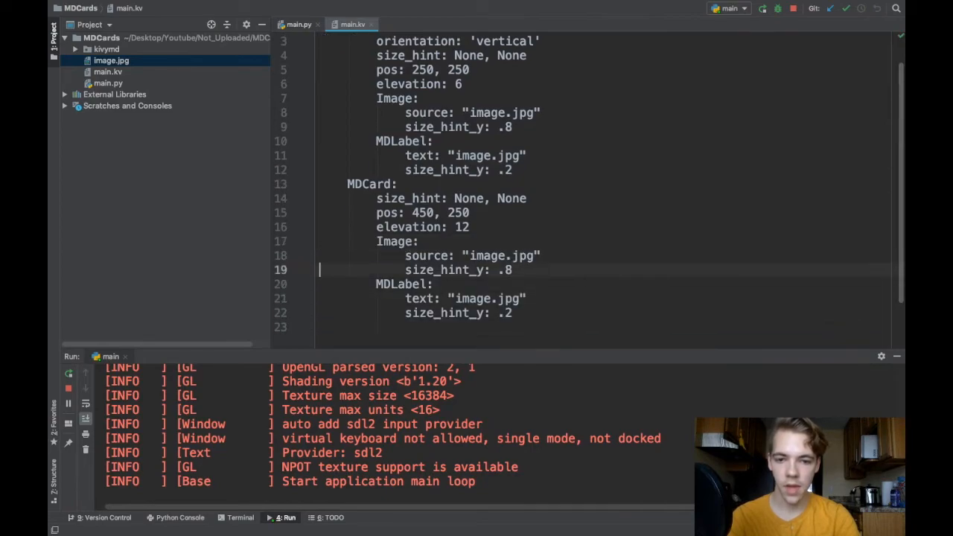
Give the second card's Image allow_stretch True and keep_ratio False, and the card orientation 'vertical'
key(enter)
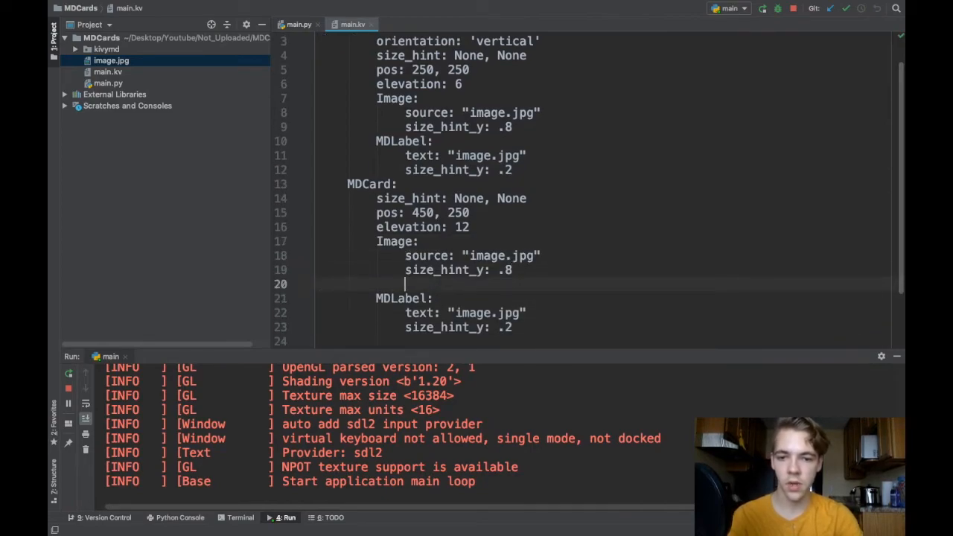
text(allow_stretch: True)
text(keep_)
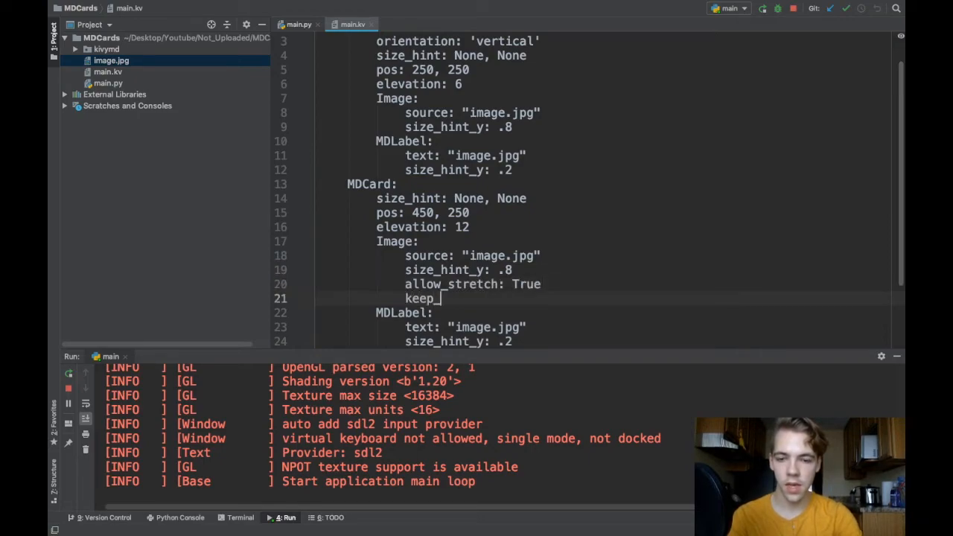
text(ratio:False)
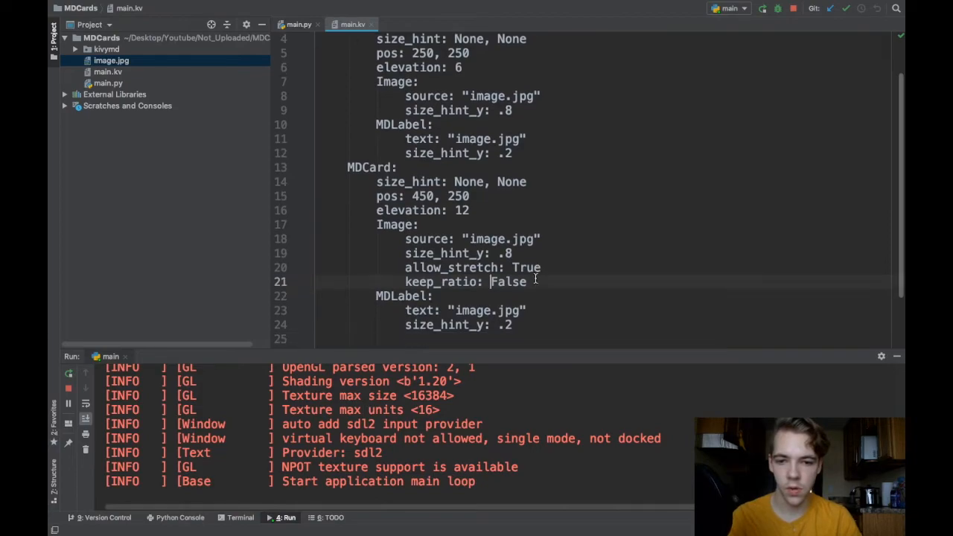
text(0)
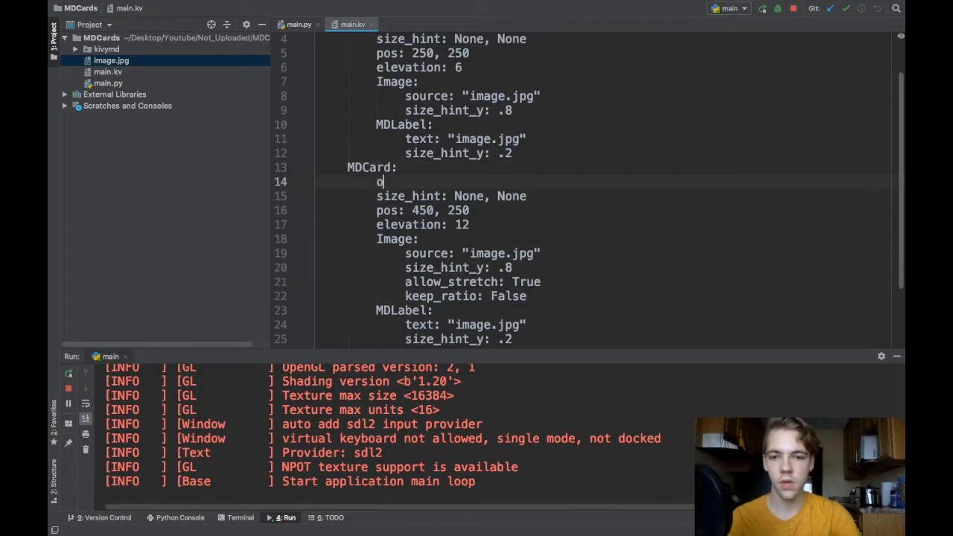
text(rientation: 'vertical')
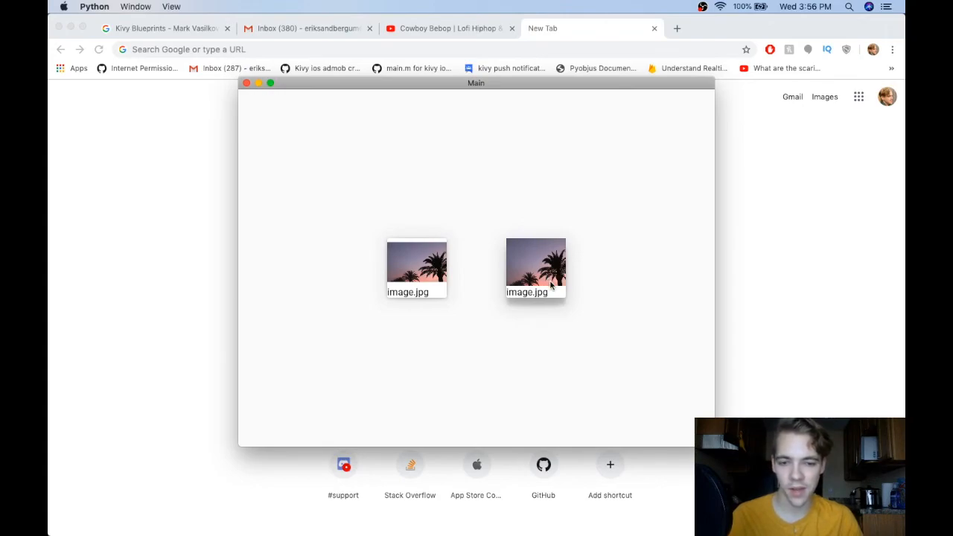
mouse_move(525, 302)
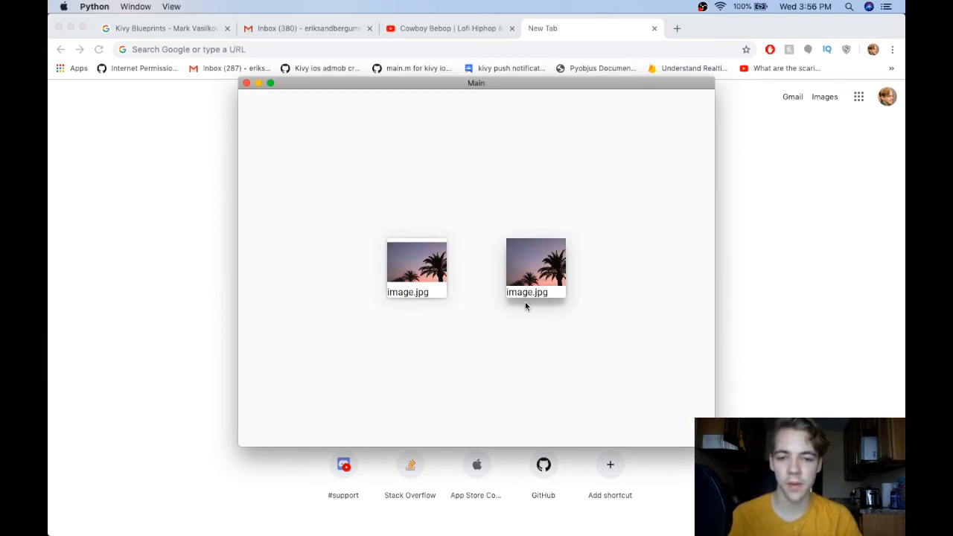
mouse_move(518, 176)
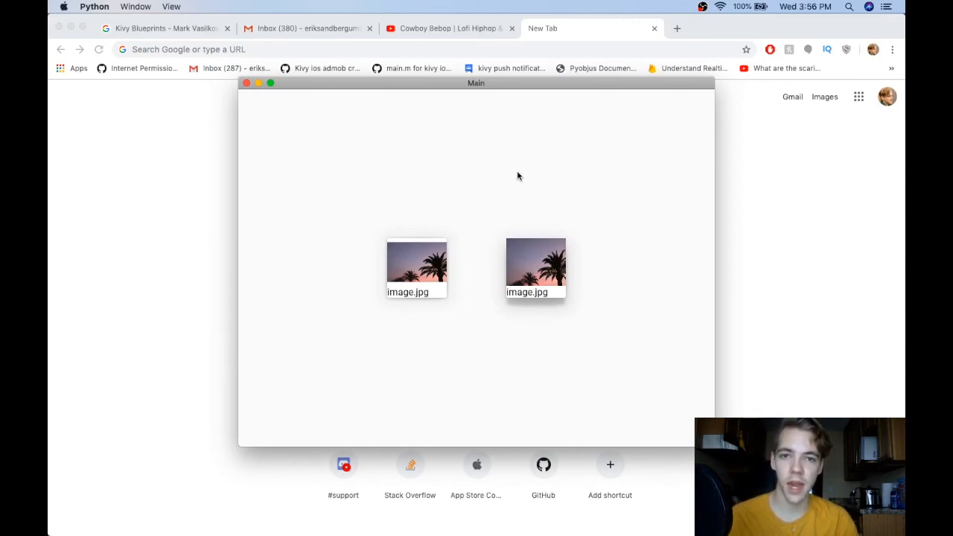
mouse_move(485, 154)
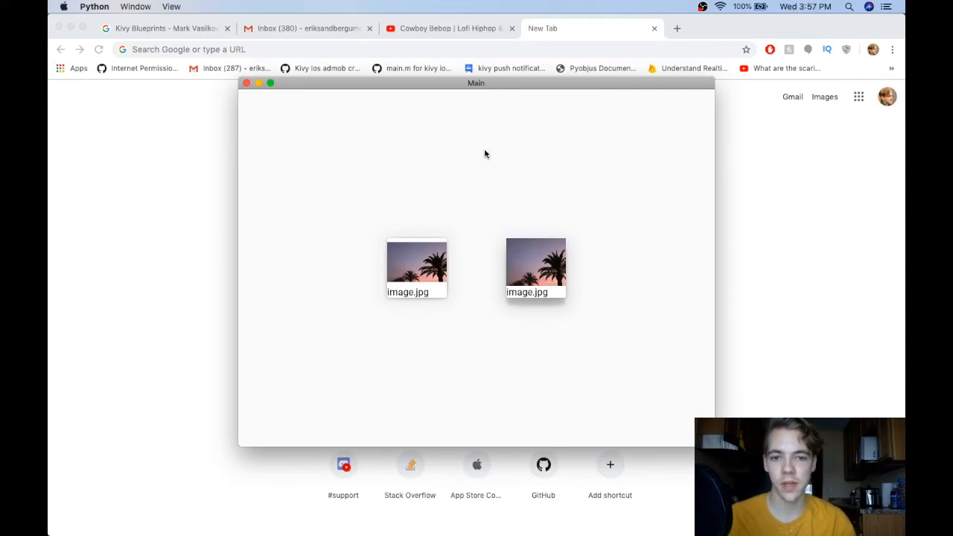